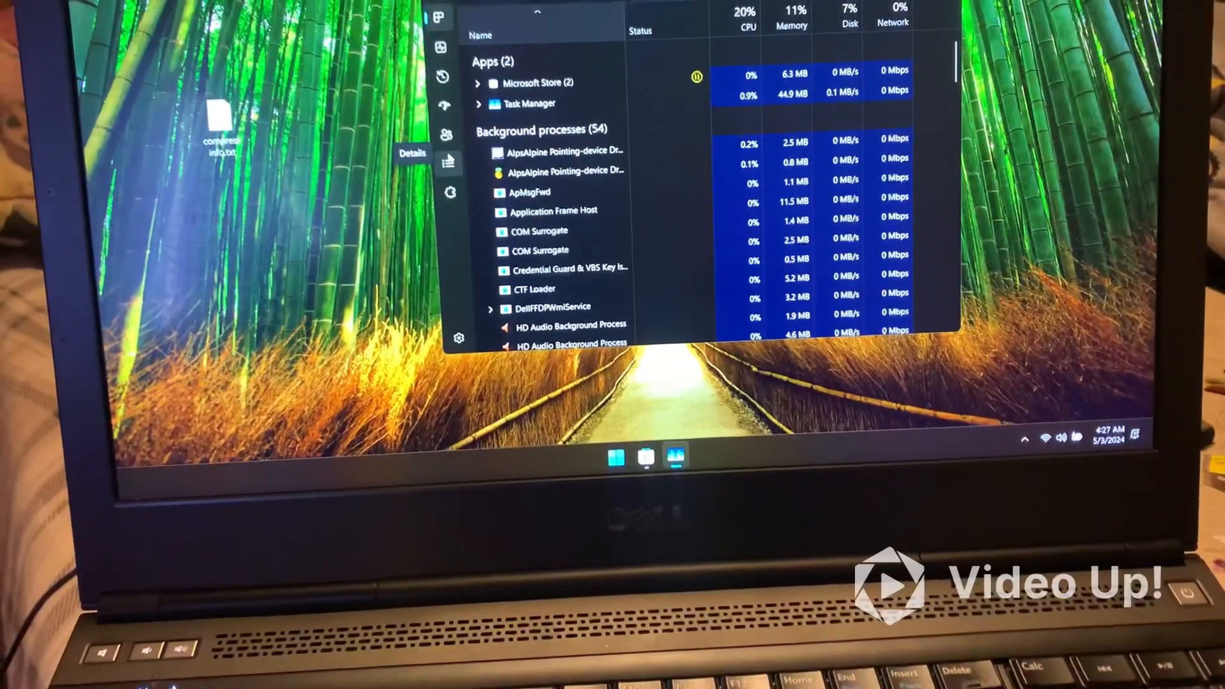
Switch to the Performance view to show the Intel Core i7-4940MX CPU utilization graph.
click(452, 56)
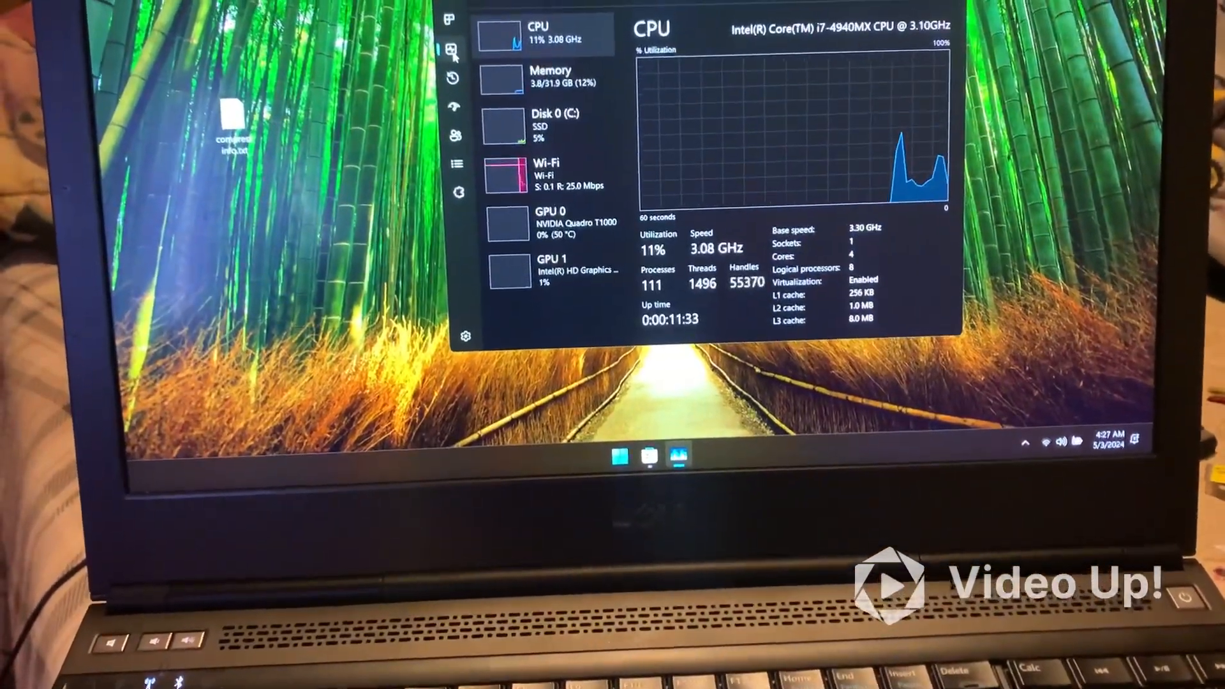